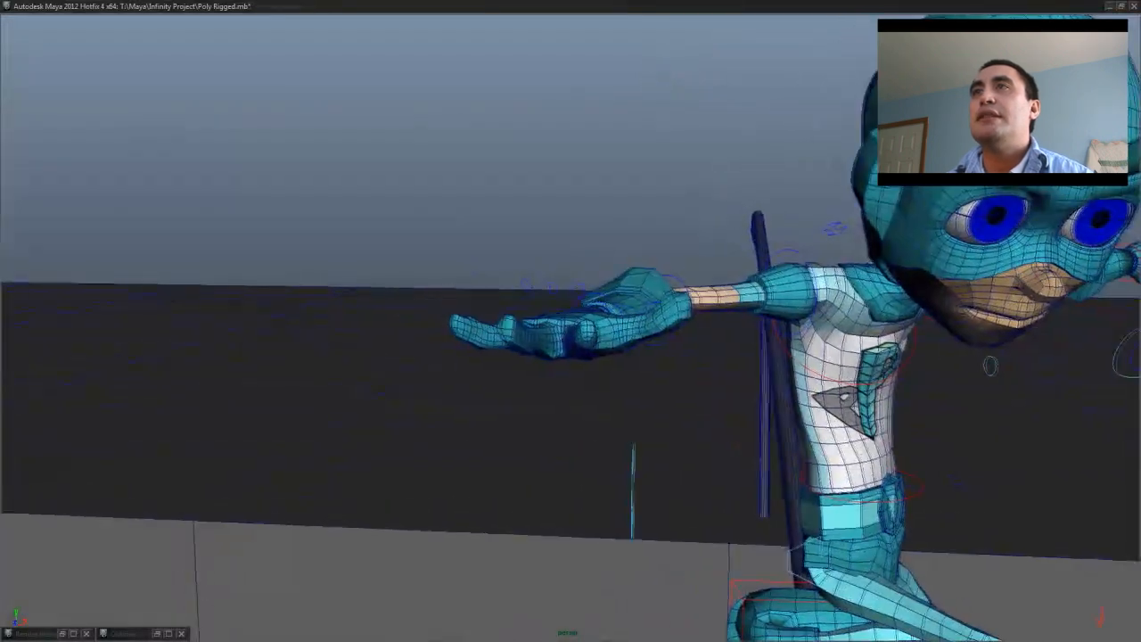
# - List the scene in the Outliner, look through the render camera, and select the foot control
pyautogui.click(570, 312)
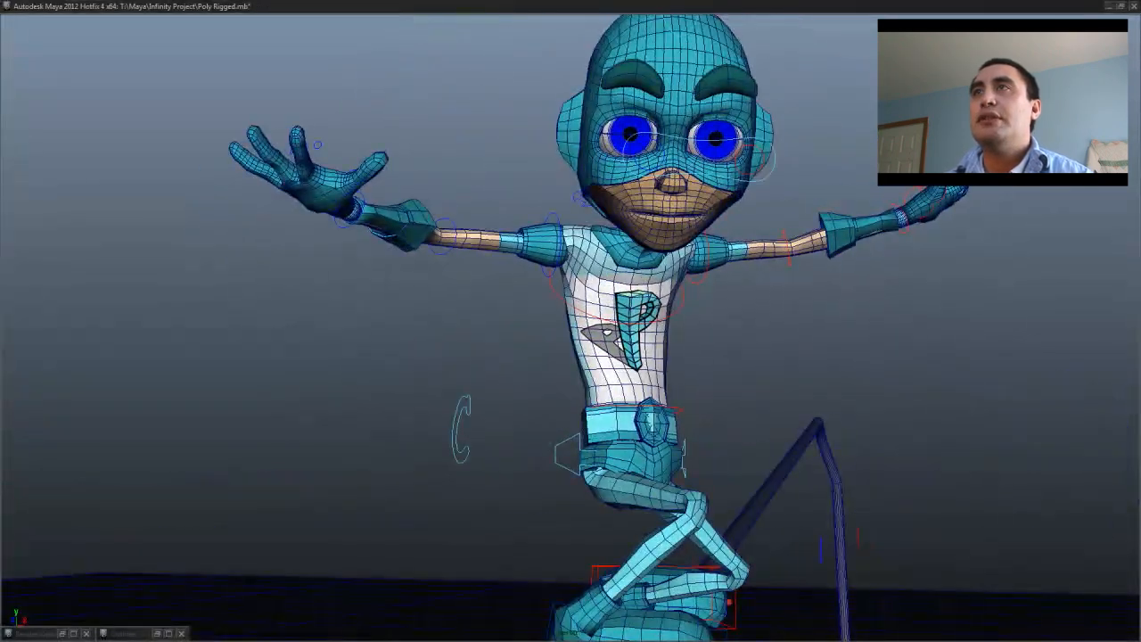
pyautogui.click(624, 267)
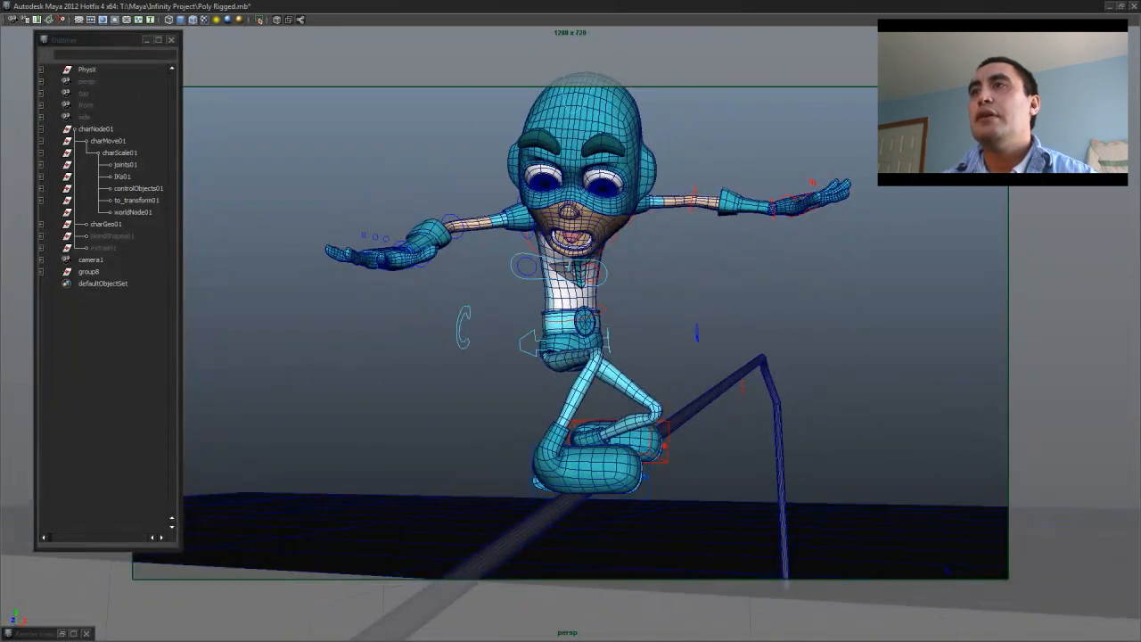
pyautogui.click(624, 442)
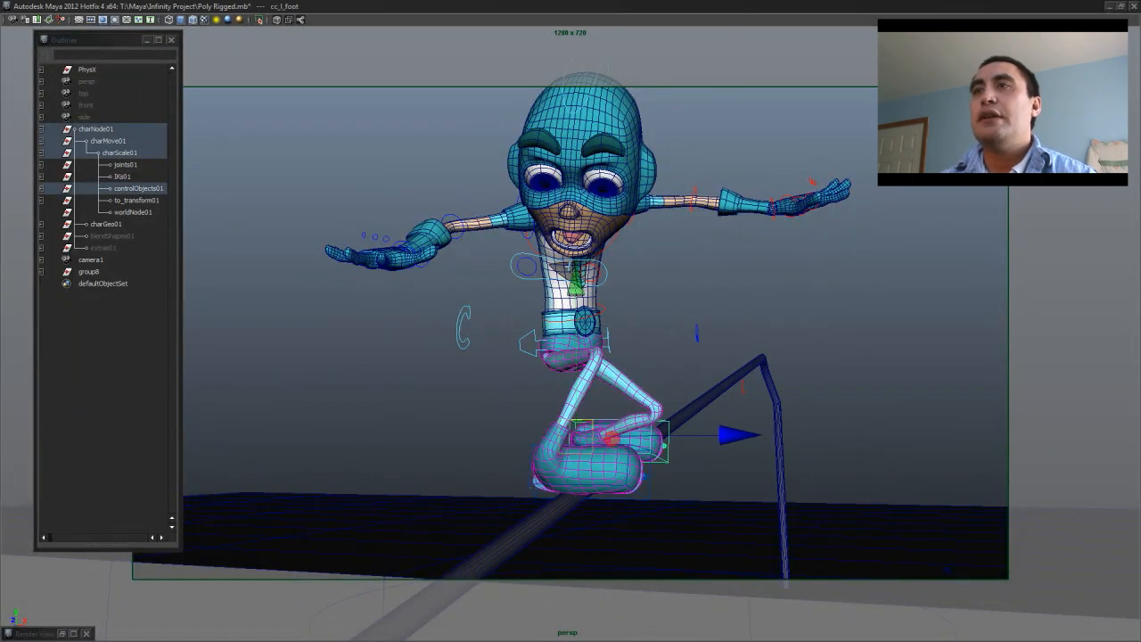